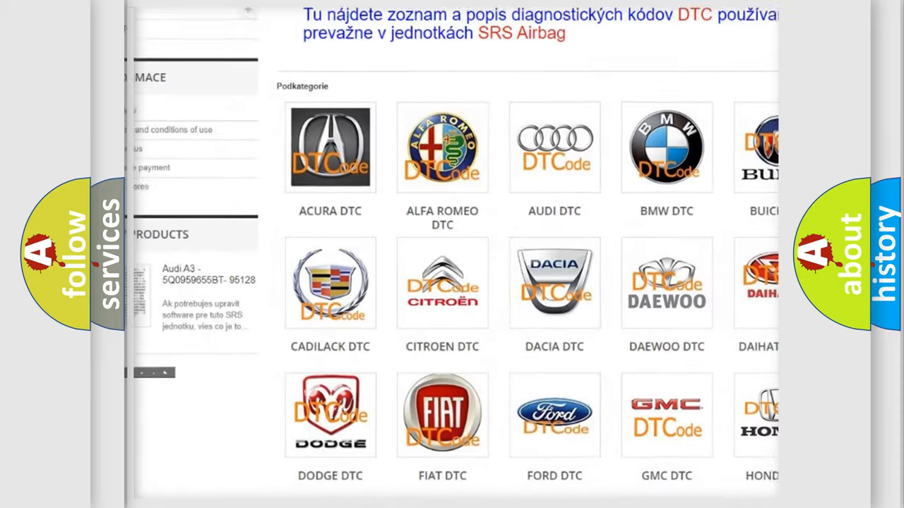
pyautogui.scroll(-3)
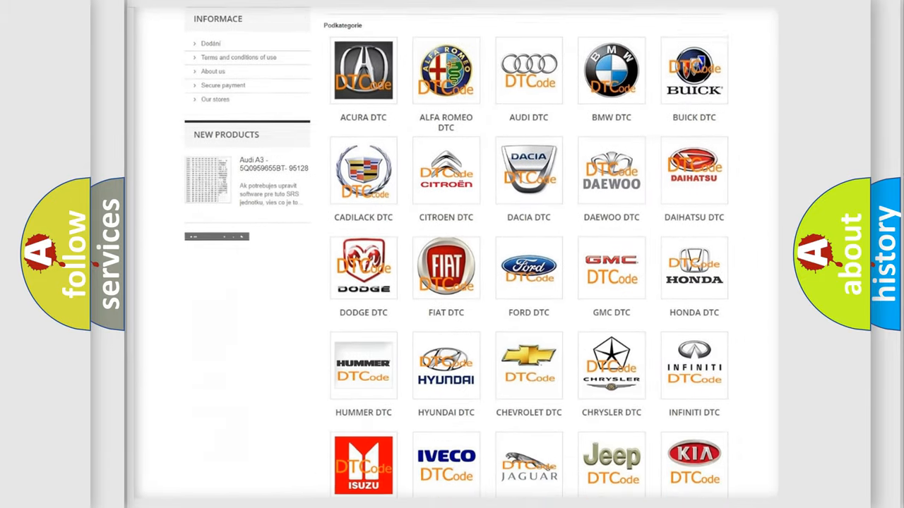
pyautogui.scroll(-3)
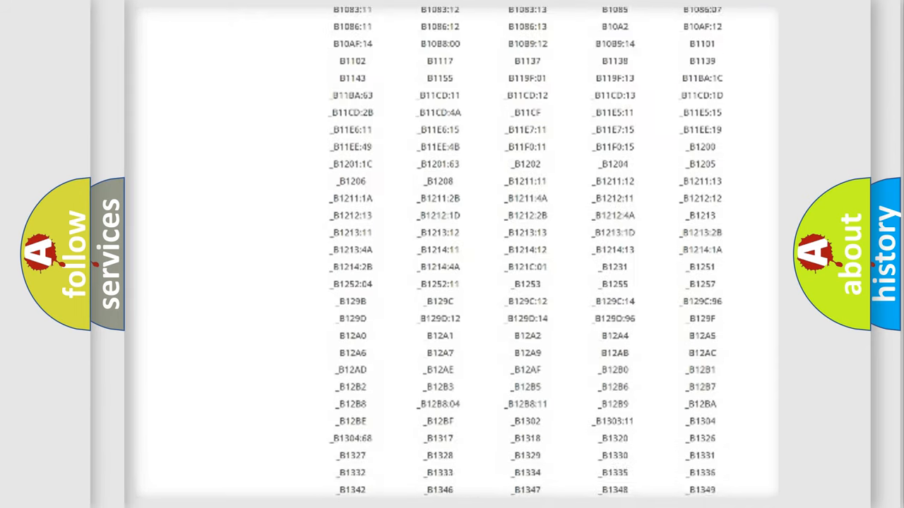
pyautogui.scroll(-3)
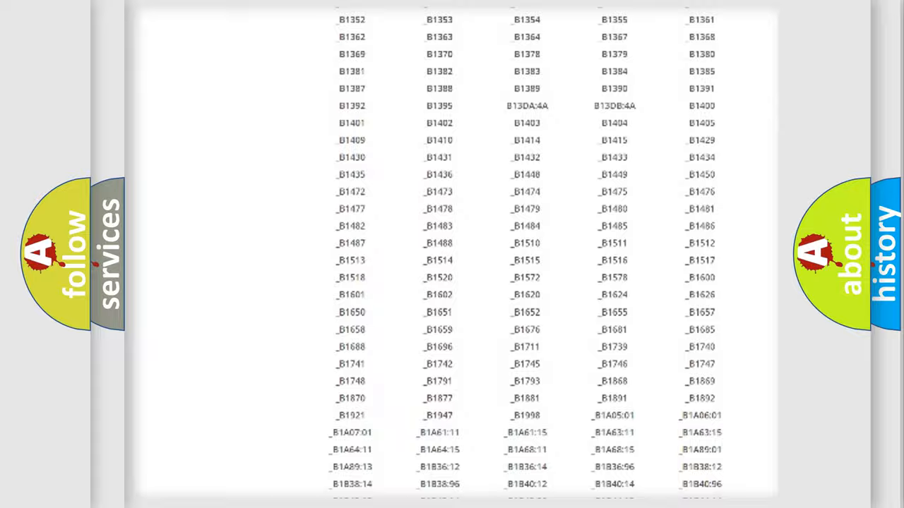
pyautogui.scroll(3)
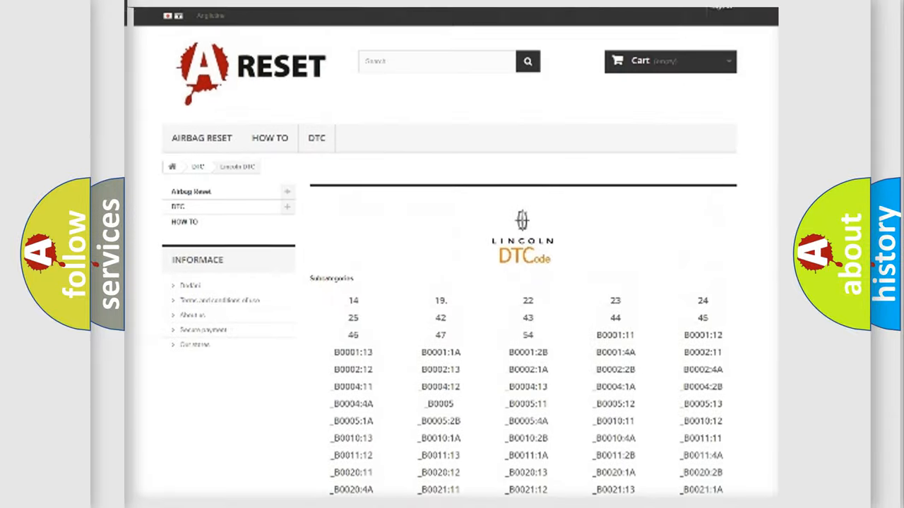